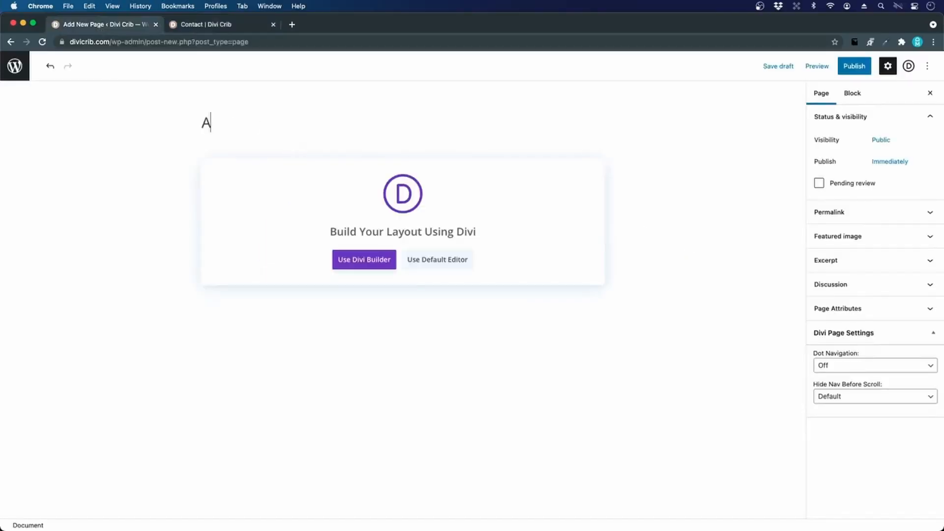
# Title the page 'About us' and publish it, confirming in the pre-publish panel
pyautogui.write('bout us')
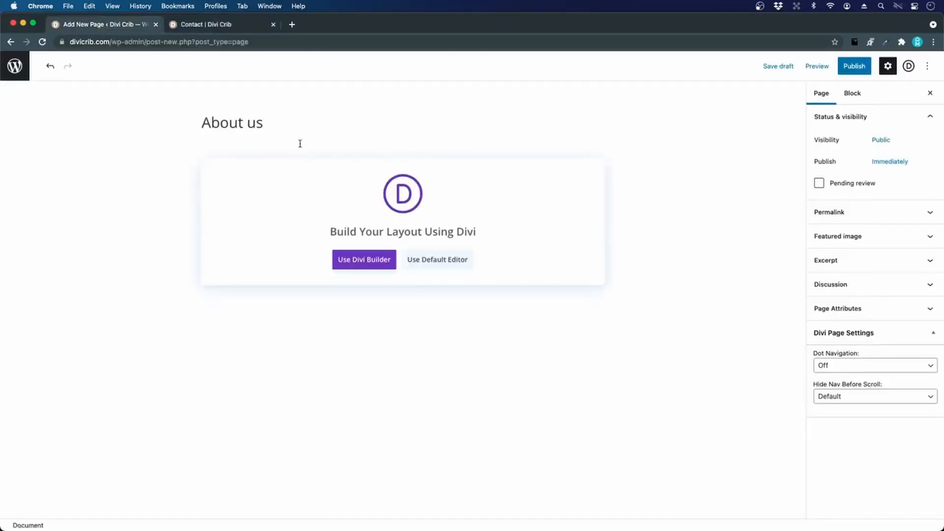
pyautogui.click(853, 65)
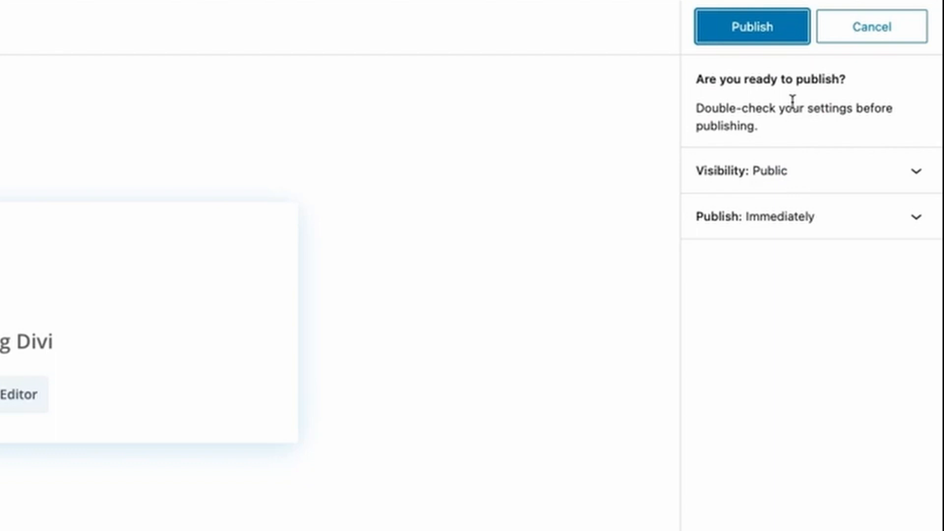
pyautogui.moveTo(731, 33)
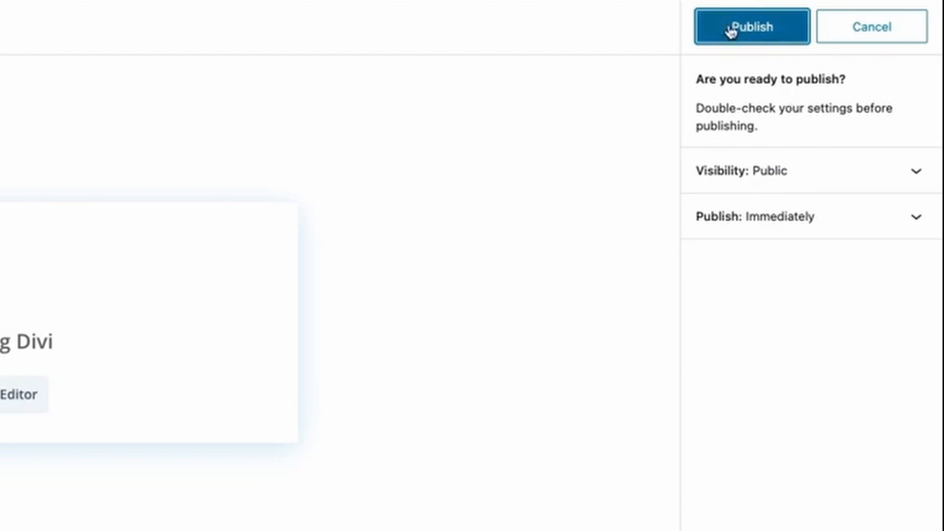
pyautogui.click(751, 26)
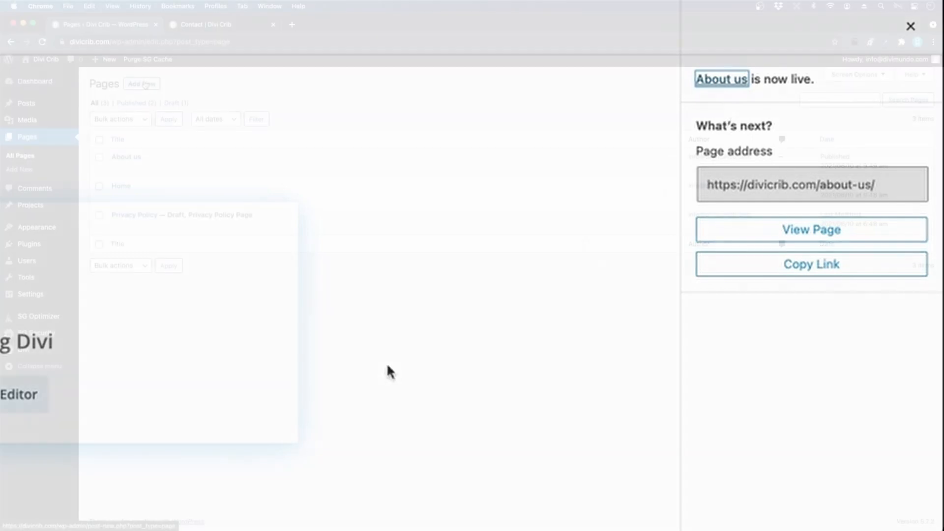
# Create a new page from Pages and give it the title 'News'
pyautogui.click(142, 83)
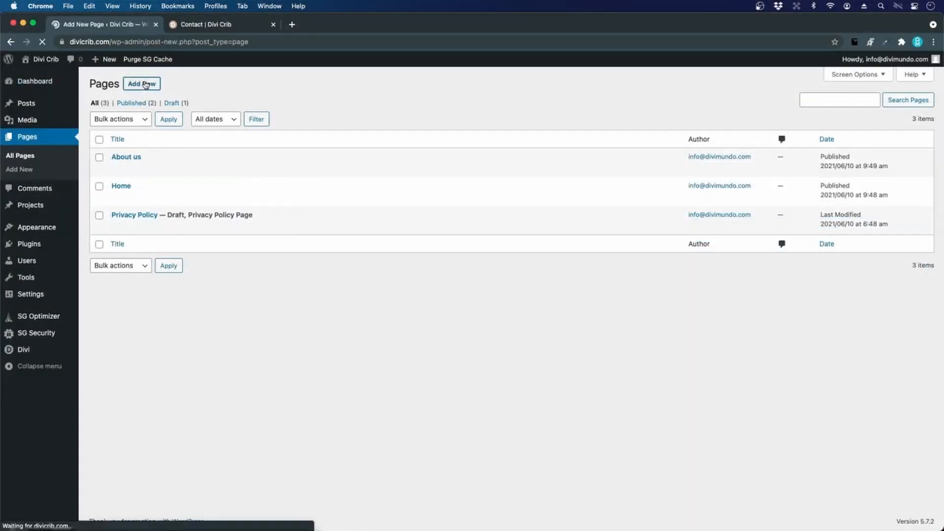
pyautogui.click(142, 84)
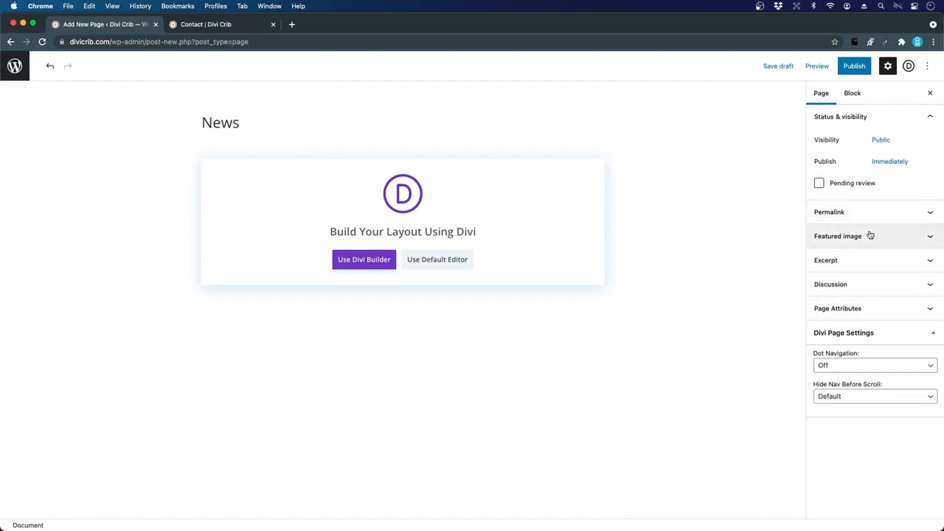
pyautogui.moveTo(842, 222)
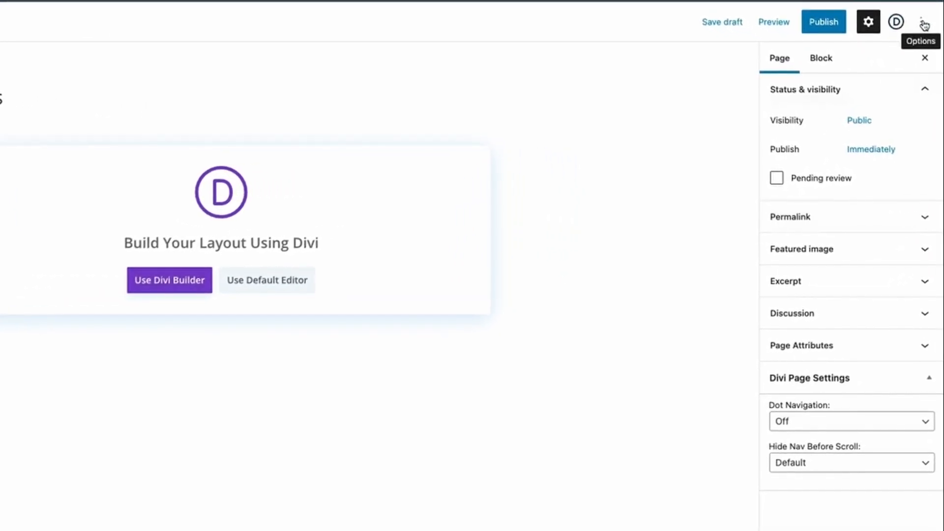
# Disable 'Include pre-publish checklist' in editor Preferences, then publish the News page directly
pyautogui.click(923, 21)
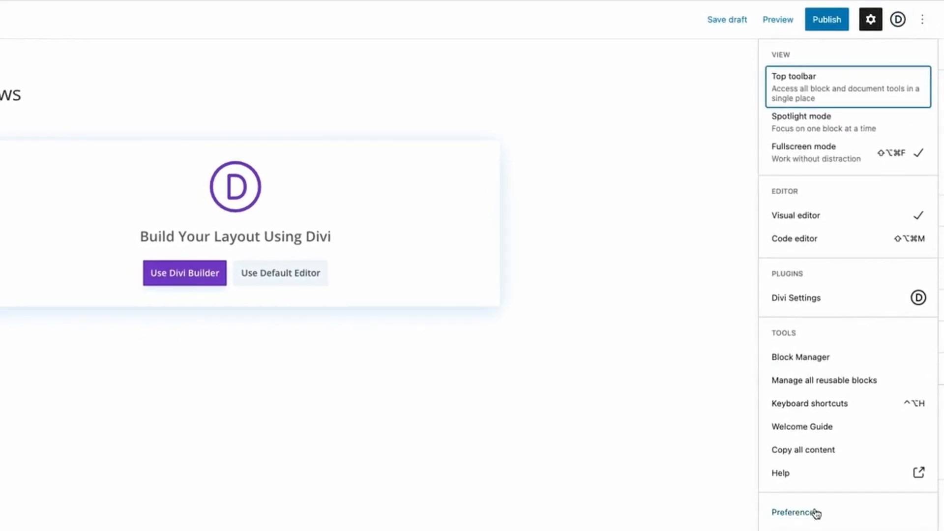
pyautogui.click(796, 512)
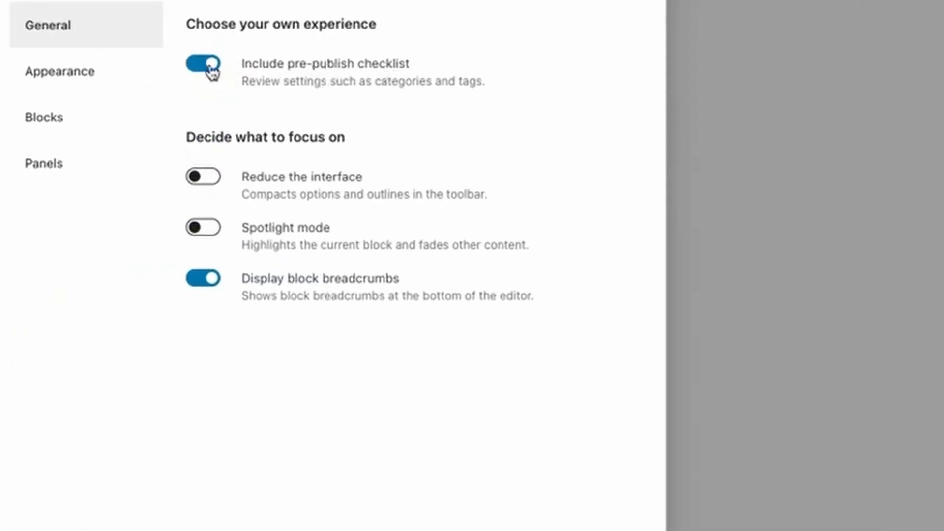
pyautogui.click(203, 64)
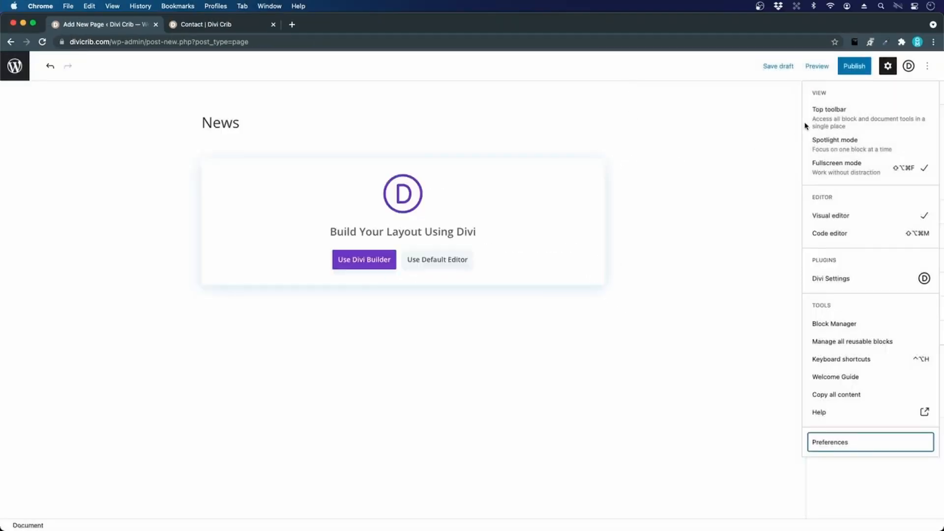
pyautogui.click(852, 67)
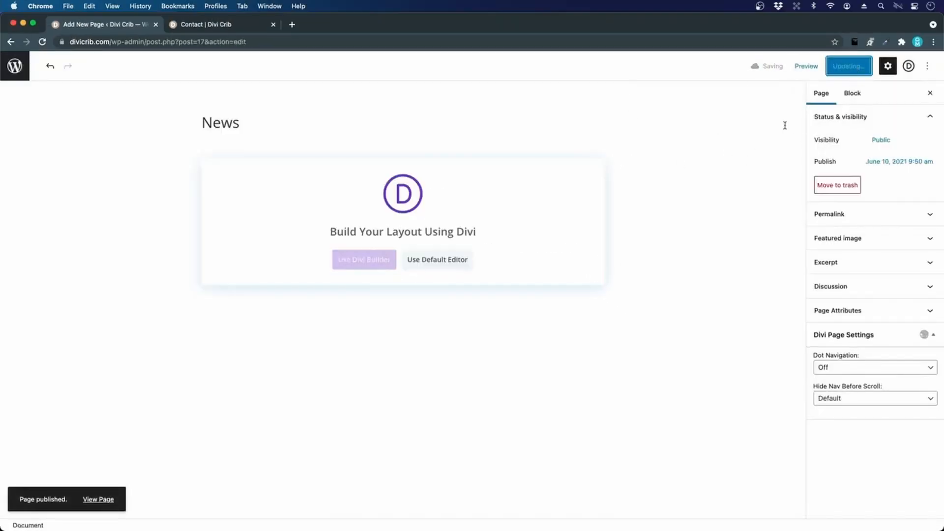